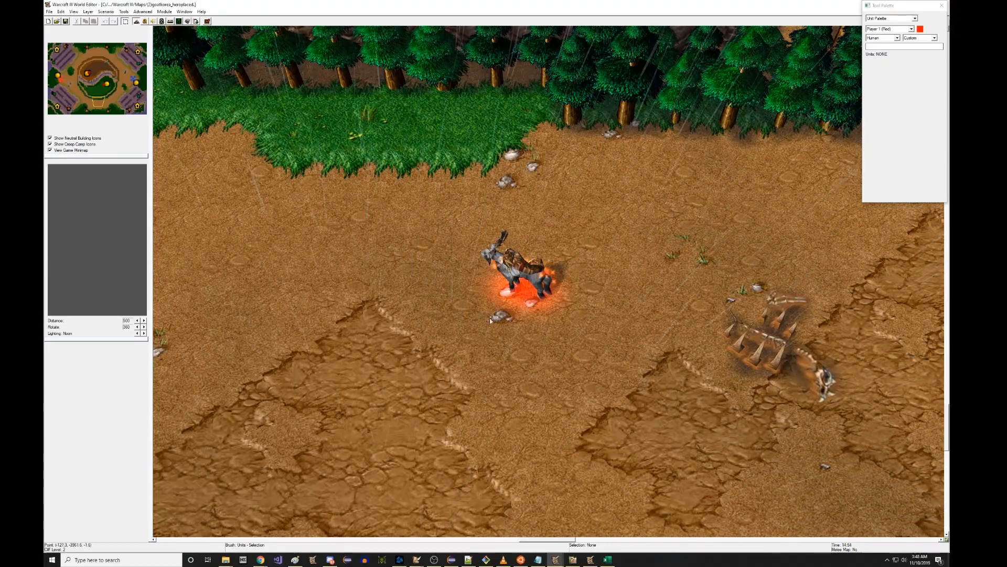
Step: Run the goat hero map as a test game with the level 10 Chaos Space Goat hero
{"action": "left_click", "coordinate": [514, 283]}
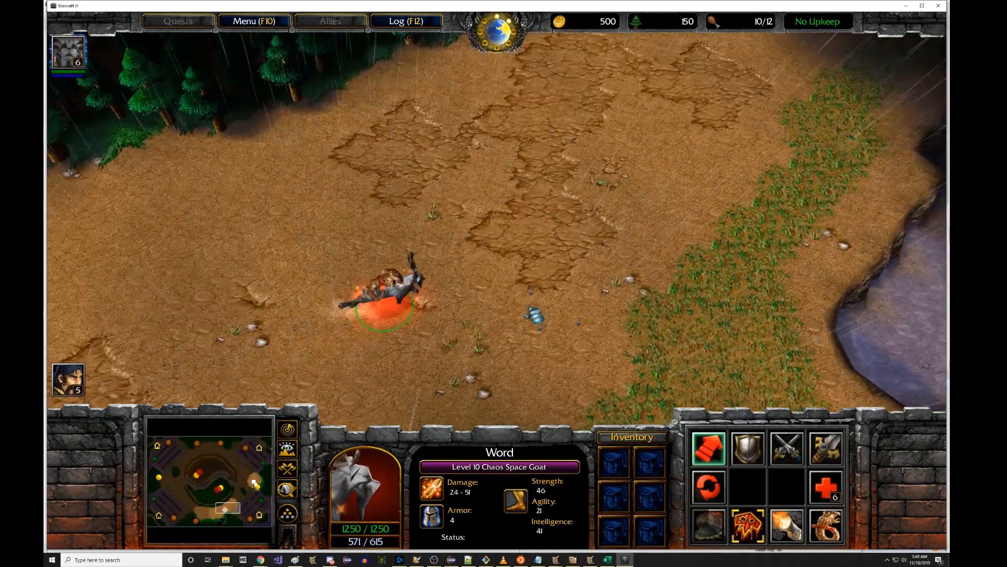
{"action": "mouse_move", "coordinate": [747, 447]}
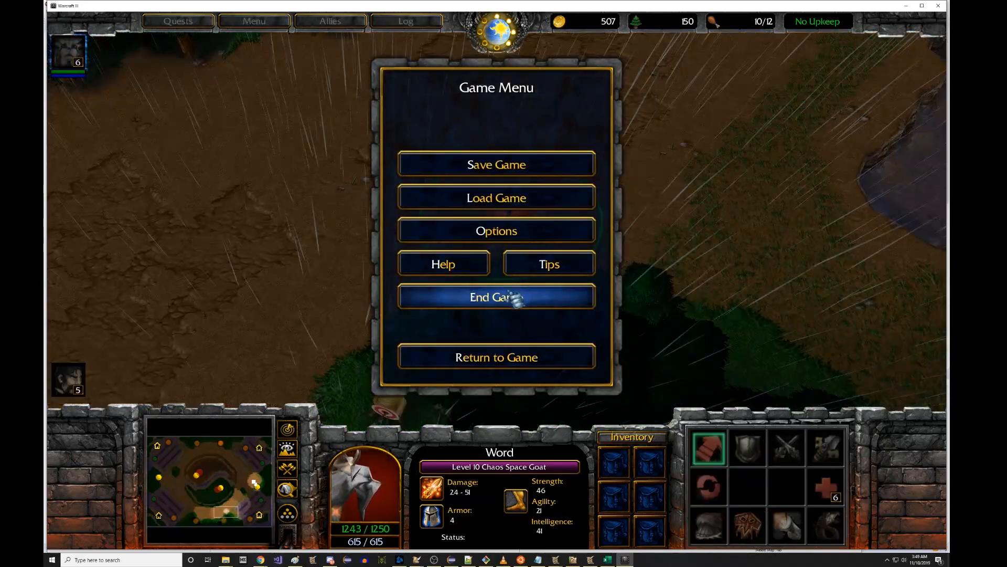
Step: End the test game and open the Warcraft III Beta folder from Documents in Explorer
{"action": "left_click", "coordinate": [496, 296]}
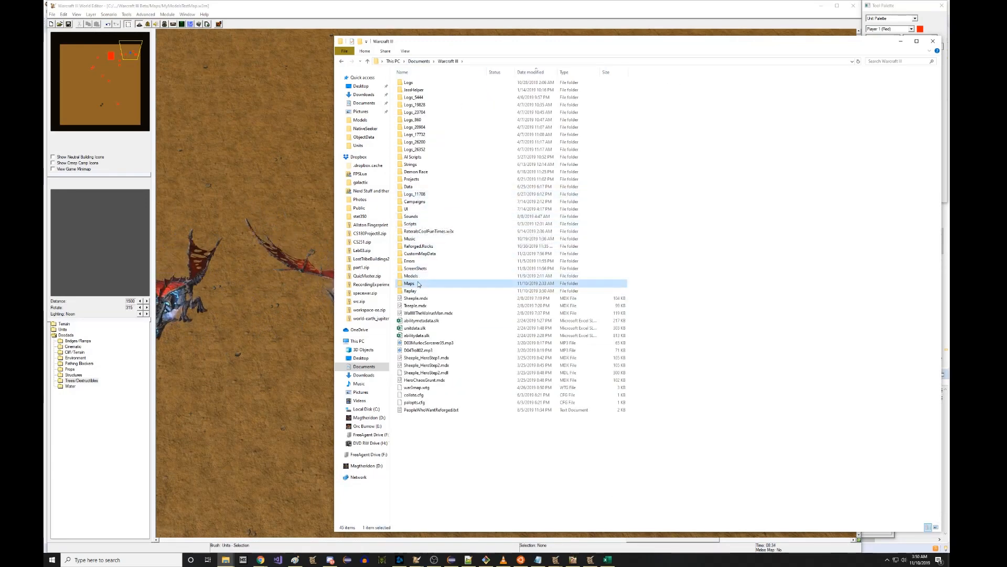
{"action": "double_click", "coordinate": [408, 283]}
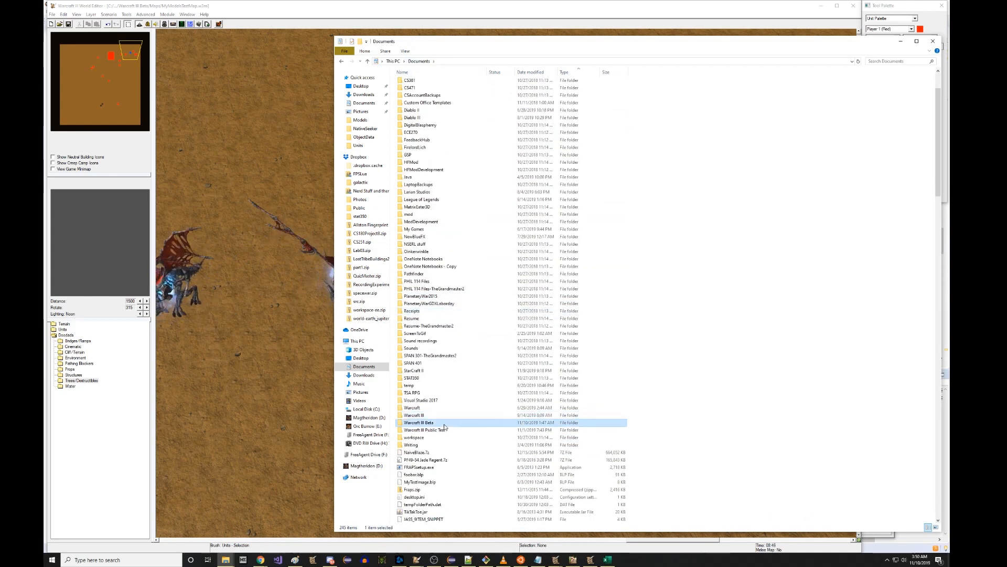
{"action": "double_click", "coordinate": [414, 422]}
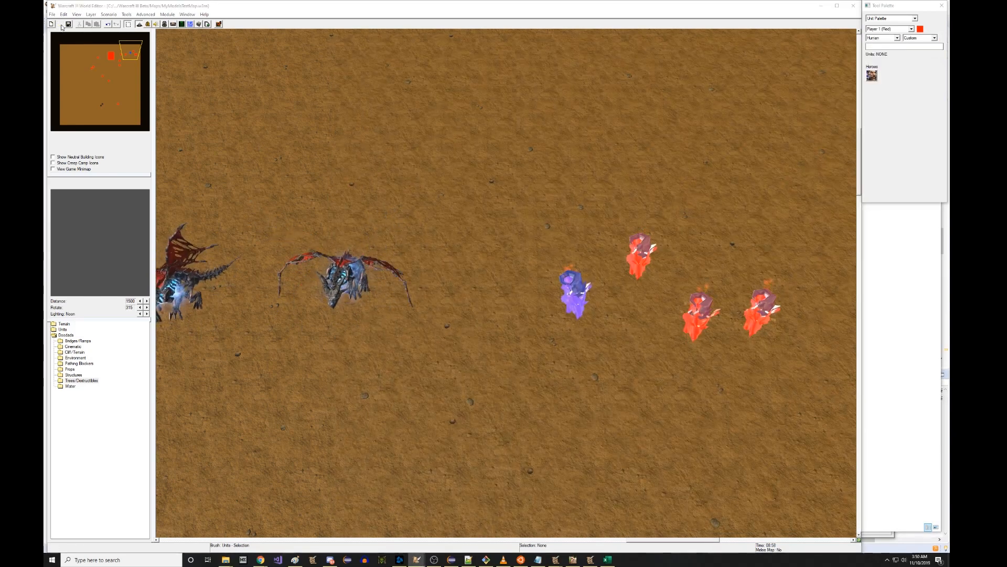
Step: Open the goatbonus hero map from the Custom Maps list
{"action": "left_click", "coordinate": [60, 24]}
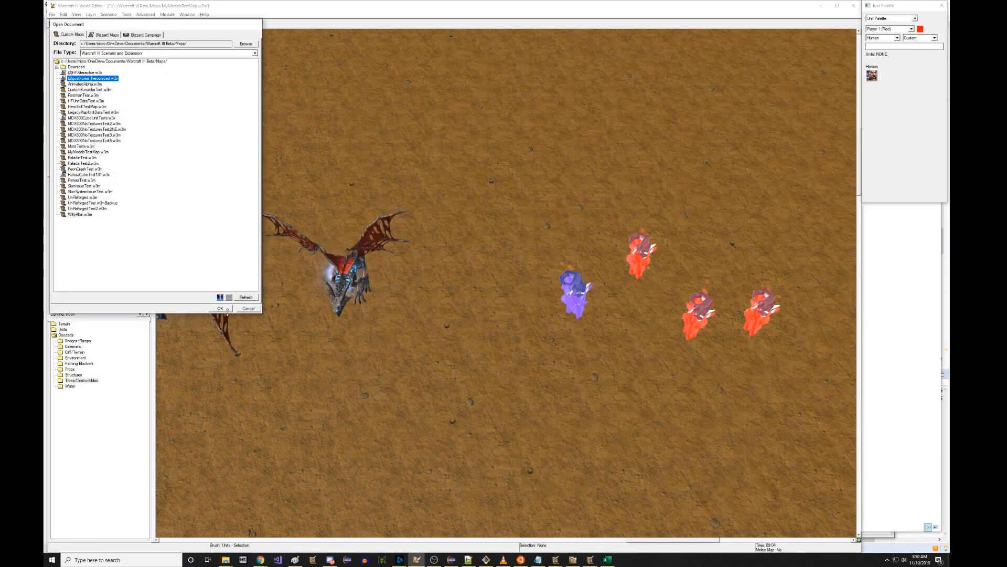
{"action": "left_click", "coordinate": [220, 308]}
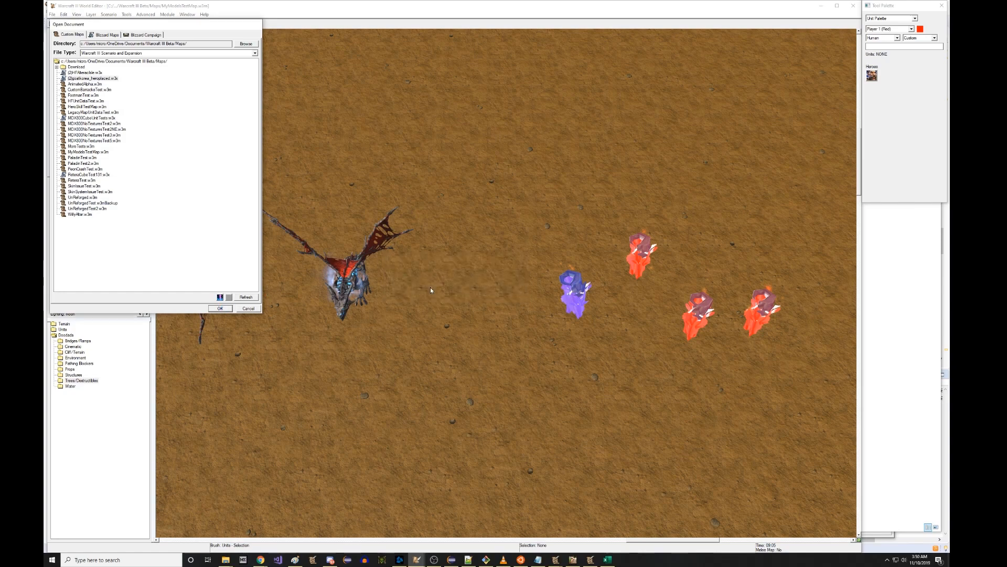
{"action": "left_click", "coordinate": [220, 309]}
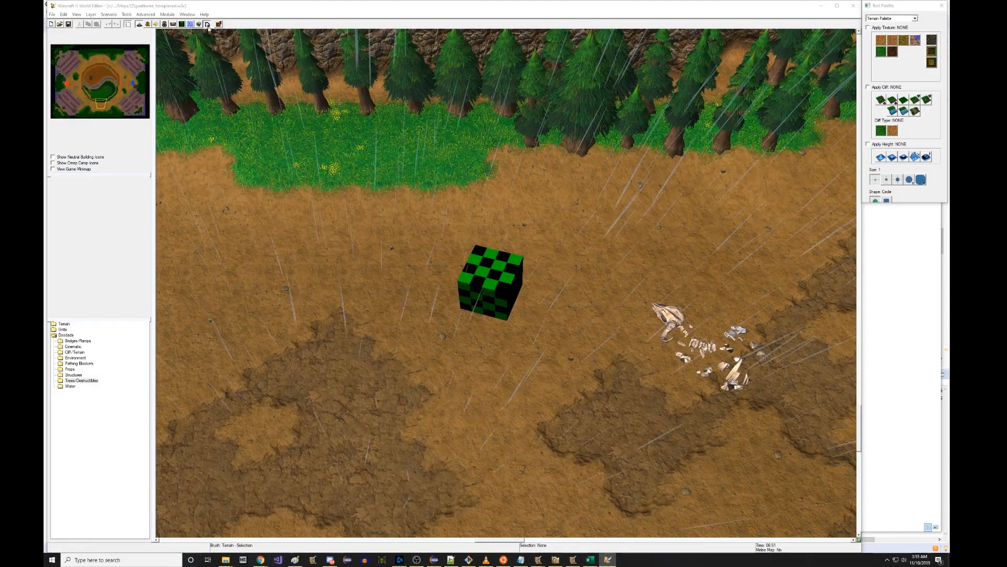
Step: Export Units\Creeps\HeroGoat\HeroGoat.mdx to a new tutorial folder under Warcraft III Beta Models
{"action": "left_click", "coordinate": [207, 23]}
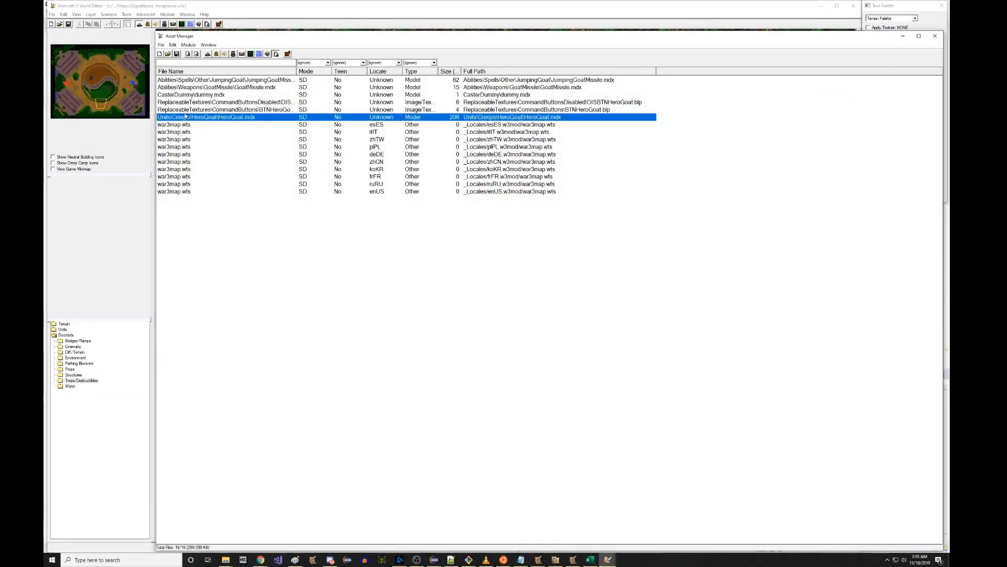
{"action": "mouse_move", "coordinate": [211, 120]}
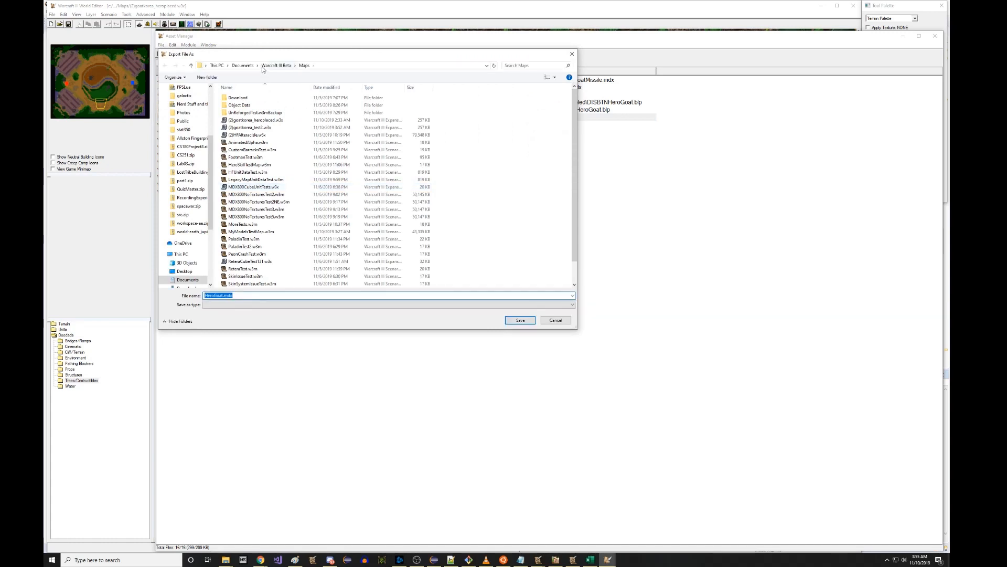
{"action": "left_click", "coordinate": [306, 65]}
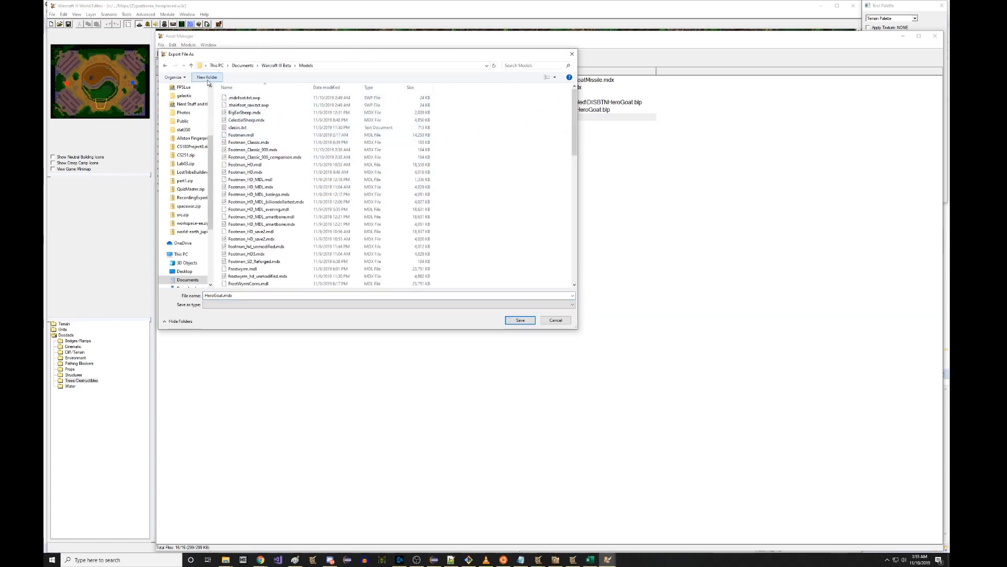
{"action": "left_click", "coordinate": [207, 77]}
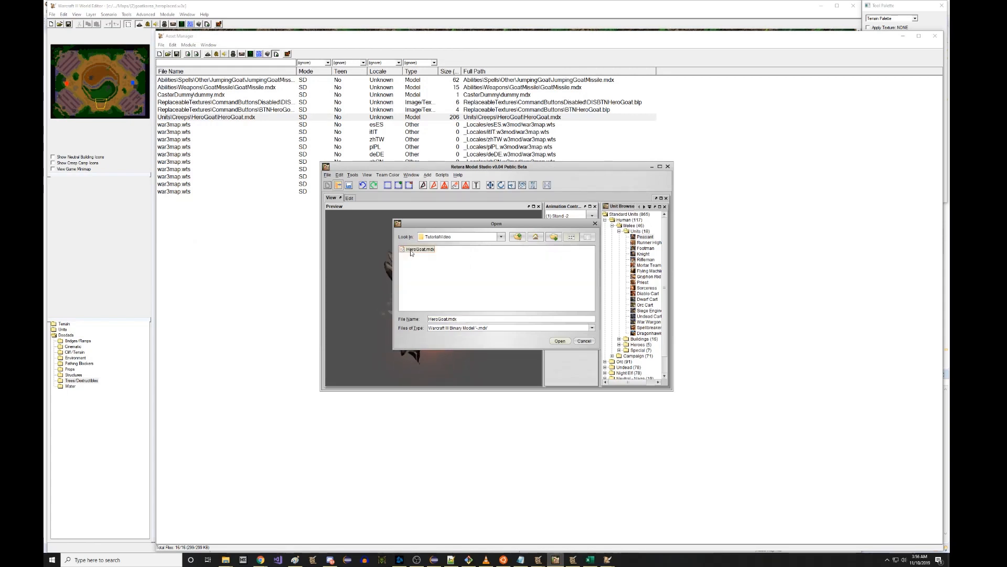
Step: Open HeroGoat.mdx from the TutorialVideo folder in Retera Model Studio
{"action": "left_click", "coordinate": [559, 341]}
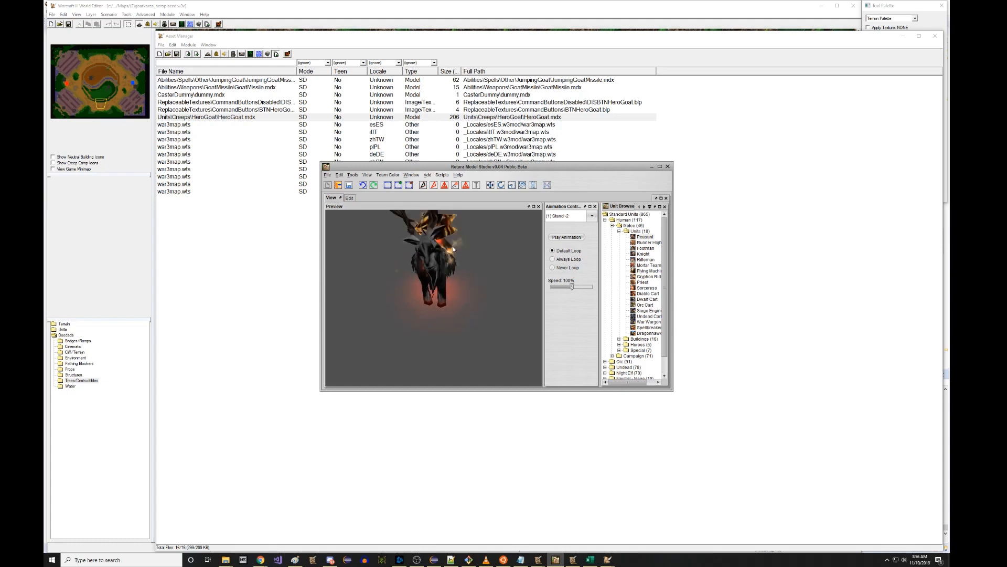
{"action": "left_click", "coordinate": [442, 174]}
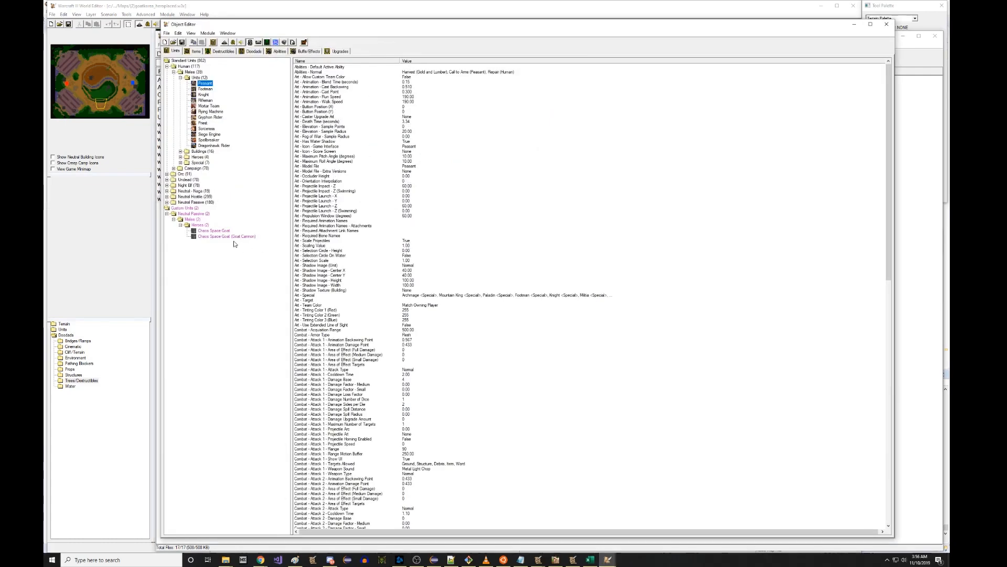
Step: Point Chaos Space Goat (Goat Cannon)'s Art - Model File to war3mapImported\HeroGoat_V1000.mdx
{"action": "left_click", "coordinate": [211, 231]}
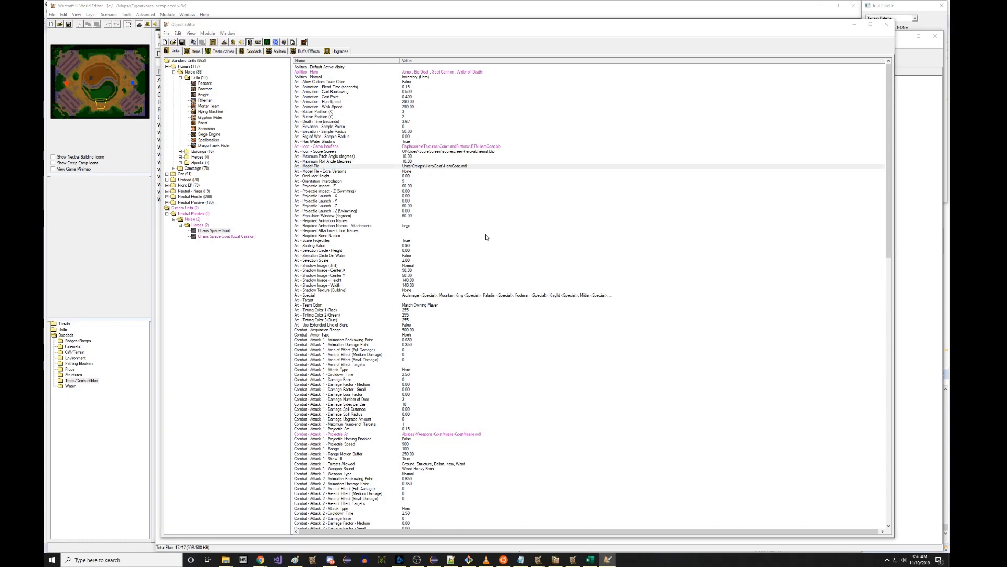
{"action": "double_click", "coordinate": [347, 166]}
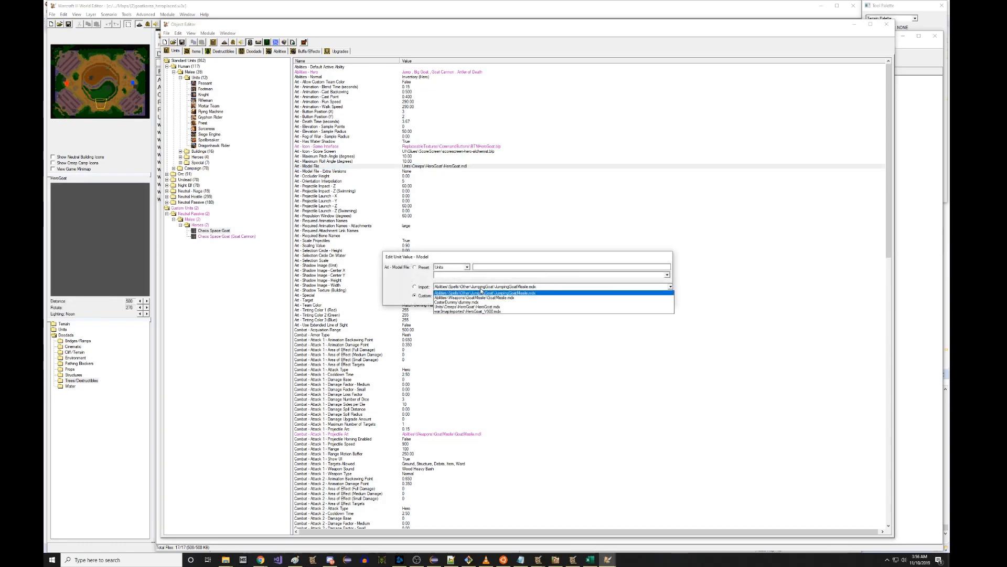
{"action": "left_click", "coordinate": [469, 309]}
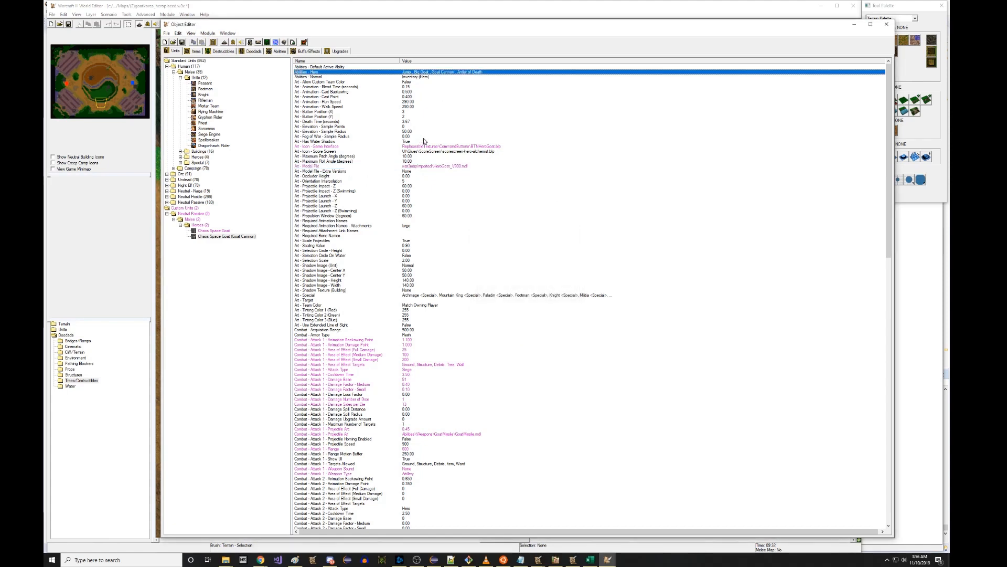
Step: Export unit settings as HeroGoat.w3u in ObjectData and import it into the other editor's units
{"action": "left_click", "coordinate": [167, 33]}
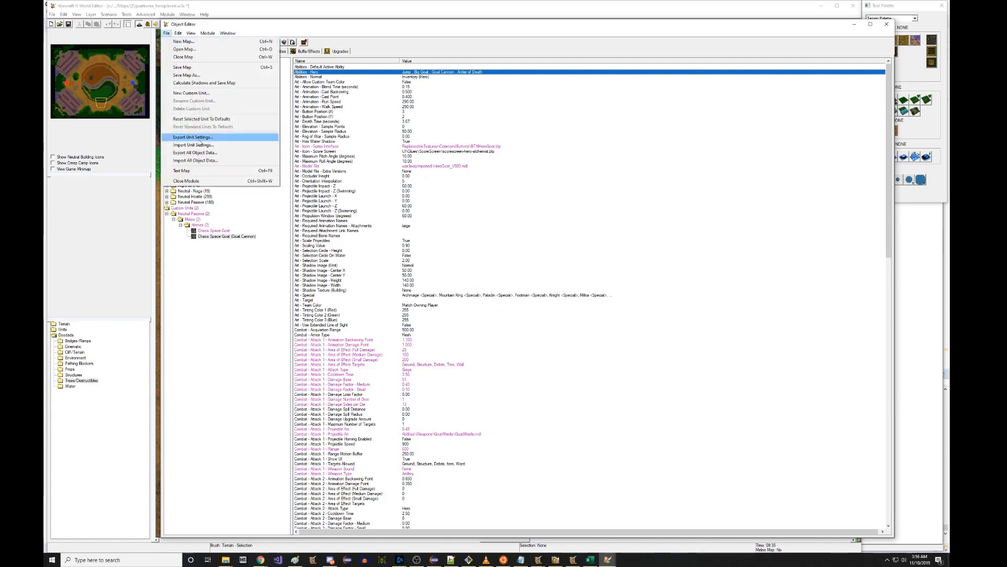
{"action": "left_click", "coordinate": [192, 137]}
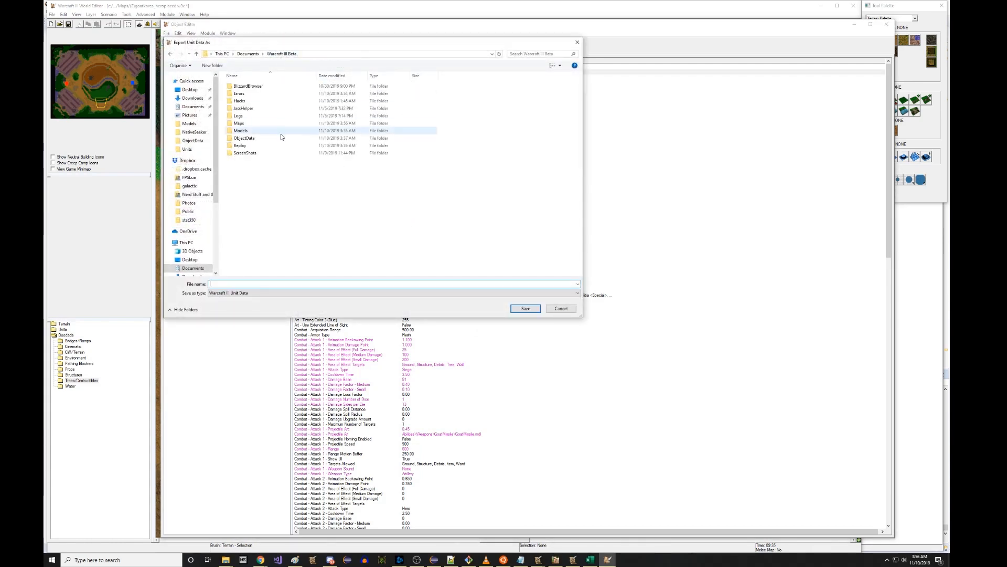
{"action": "double_click", "coordinate": [244, 137]}
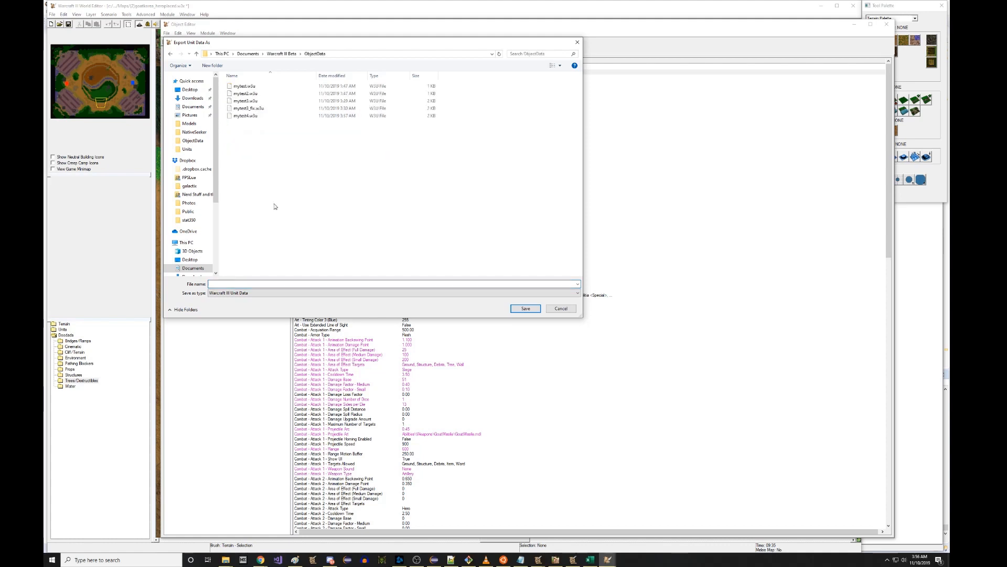
{"action": "type", "text": "Hero"}
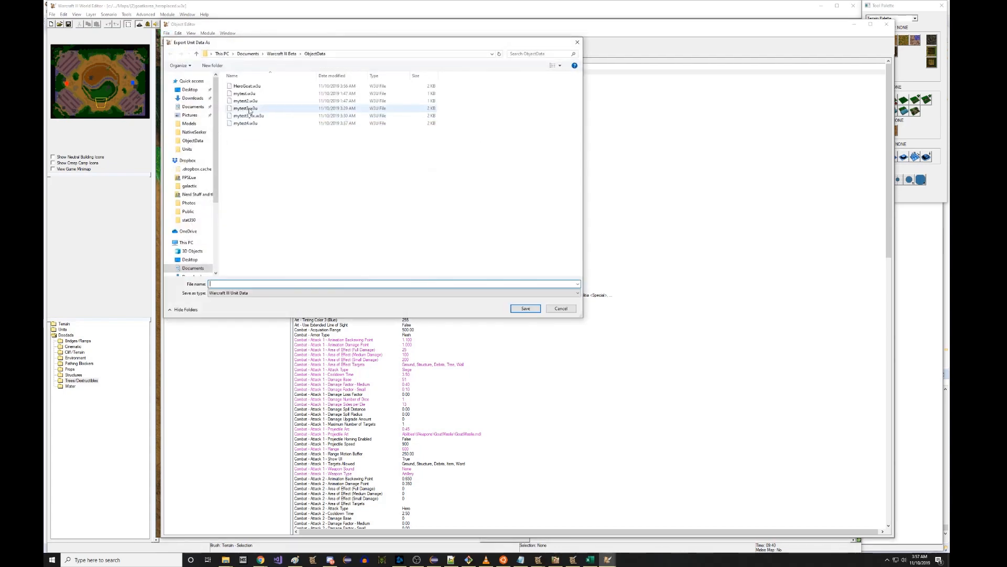
{"action": "left_click", "coordinate": [560, 308]}
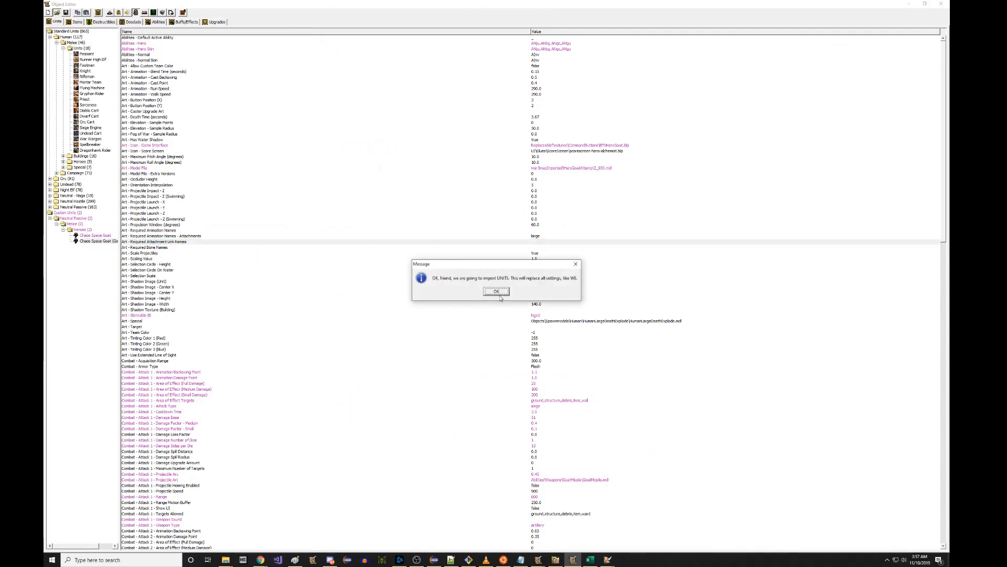
{"action": "left_click", "coordinate": [496, 291]}
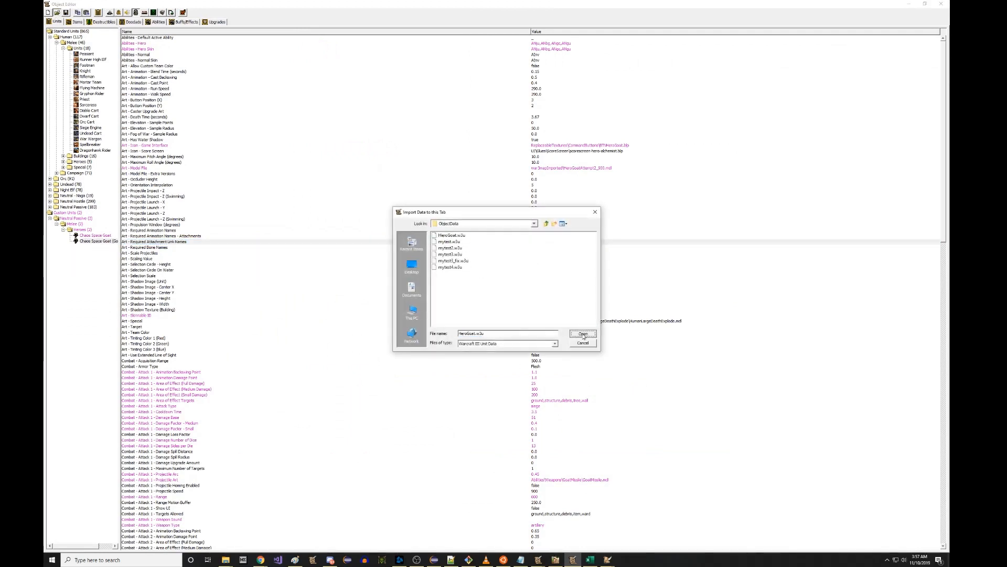
{"action": "left_click", "coordinate": [582, 334]}
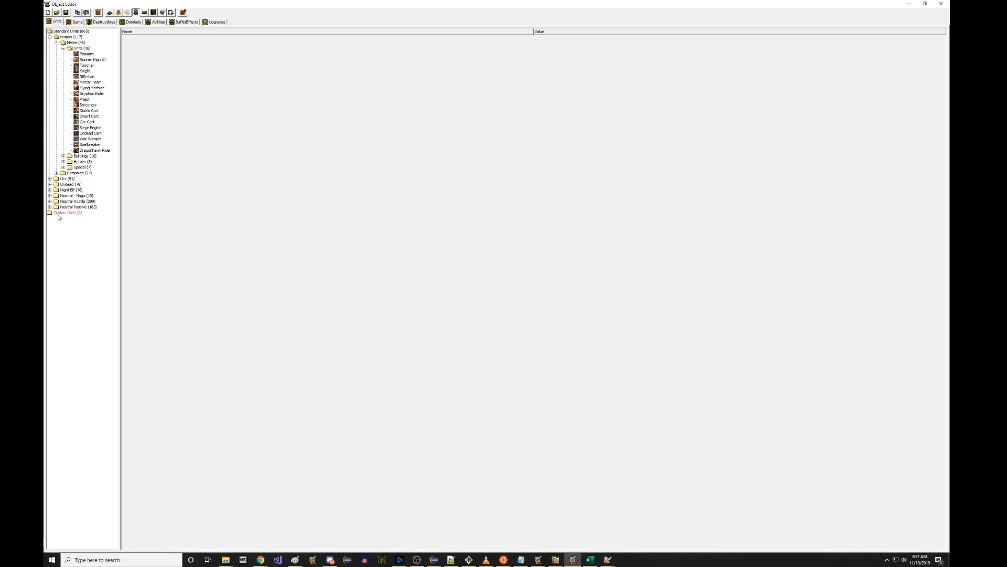
Step: Under Custom Units, edit Chaos Space Goat's Abilities - Hero Skin to match Abilities - Hero
{"action": "left_click", "coordinate": [66, 213]}
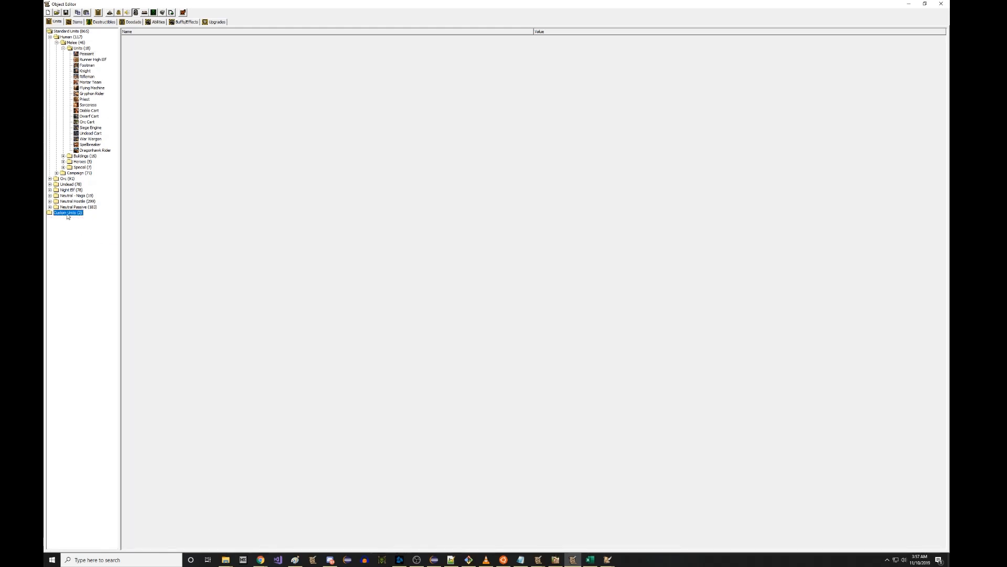
{"action": "left_click", "coordinate": [95, 236]}
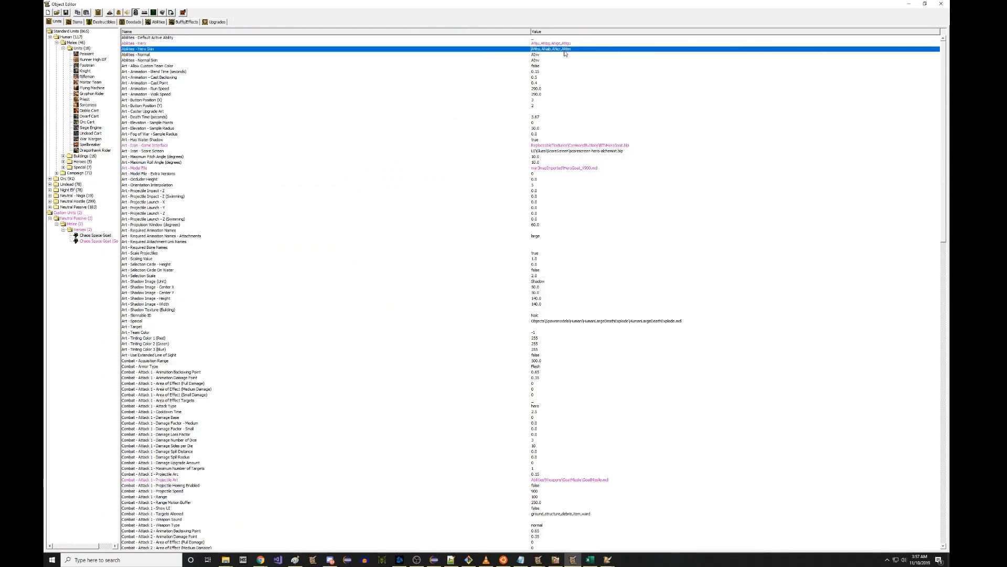
{"action": "double_click", "coordinate": [564, 49]}
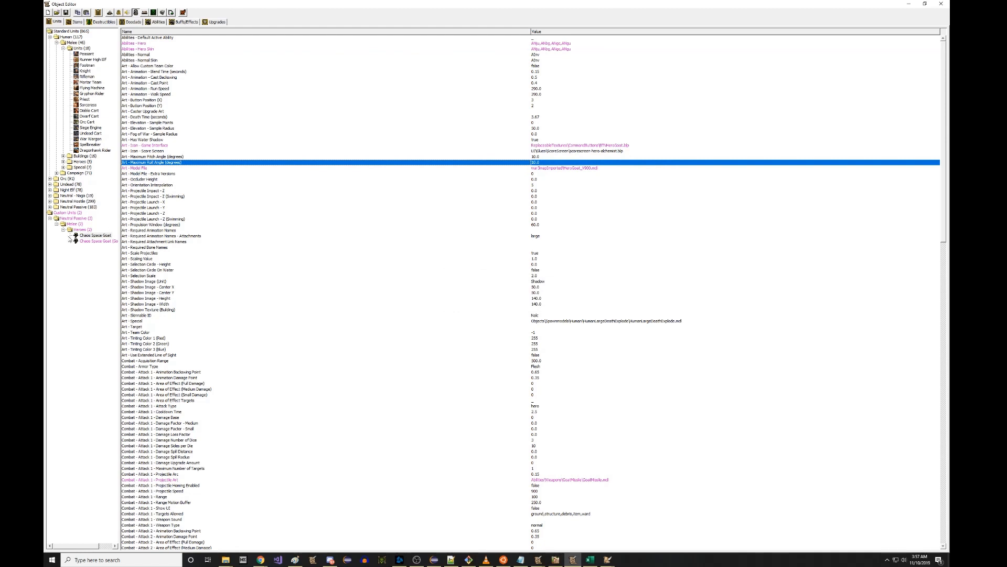
{"action": "left_click", "coordinate": [95, 241]}
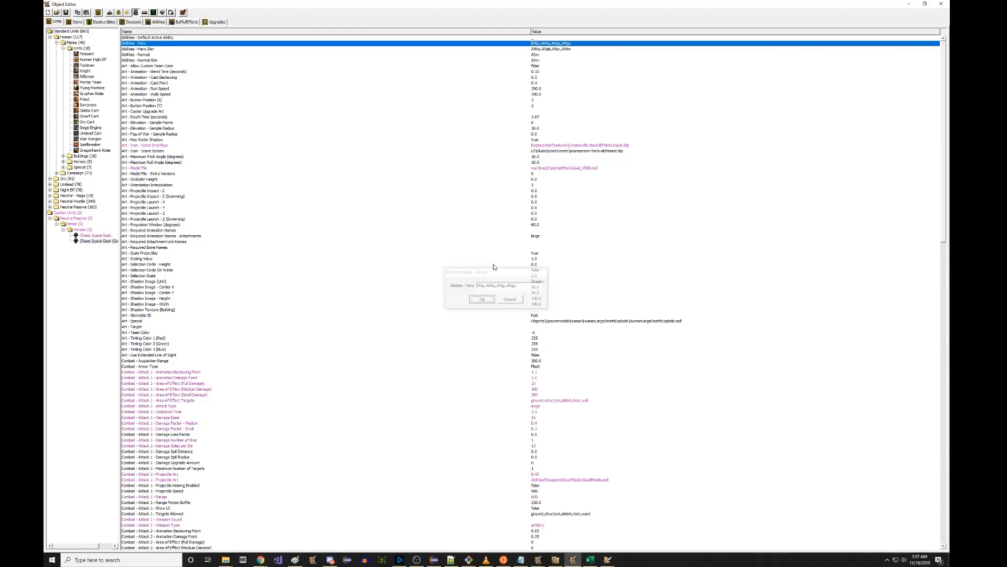
{"action": "left_click", "coordinate": [481, 300]}
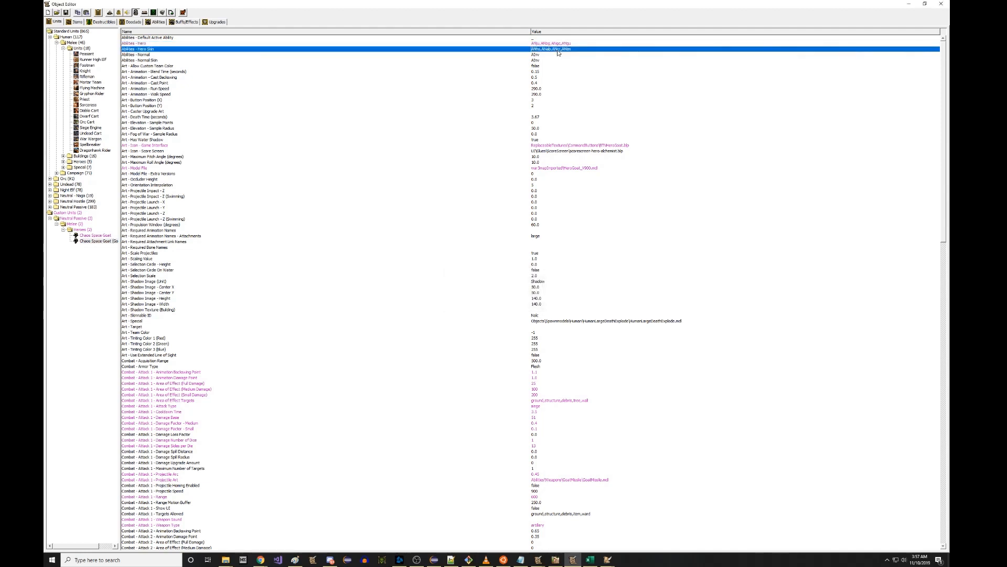
{"action": "left_click", "coordinate": [155, 71]}
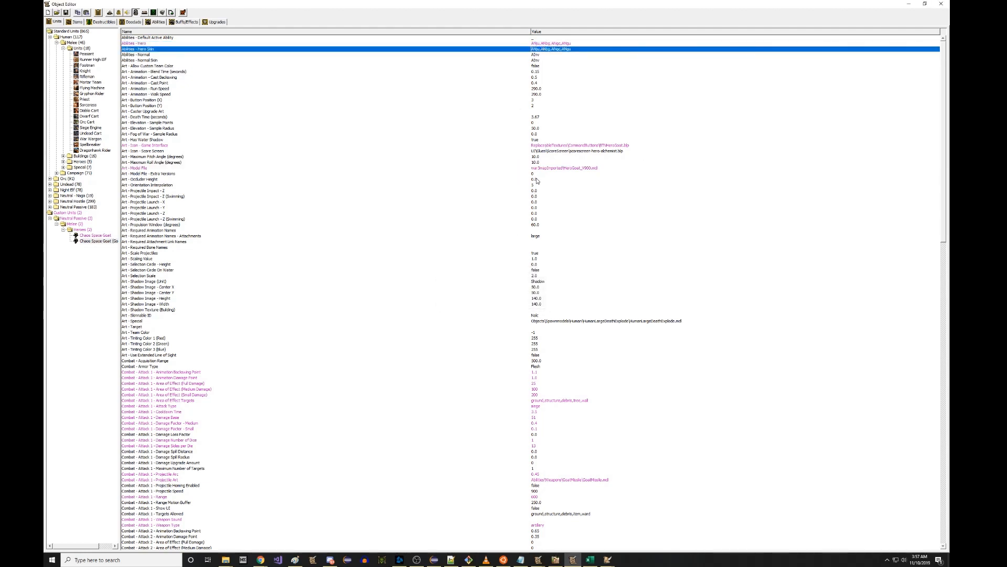
Step: Set the Chaos Space Goat's Art - Skinnable ID to hgoa
{"action": "left_click", "coordinate": [93, 240]}
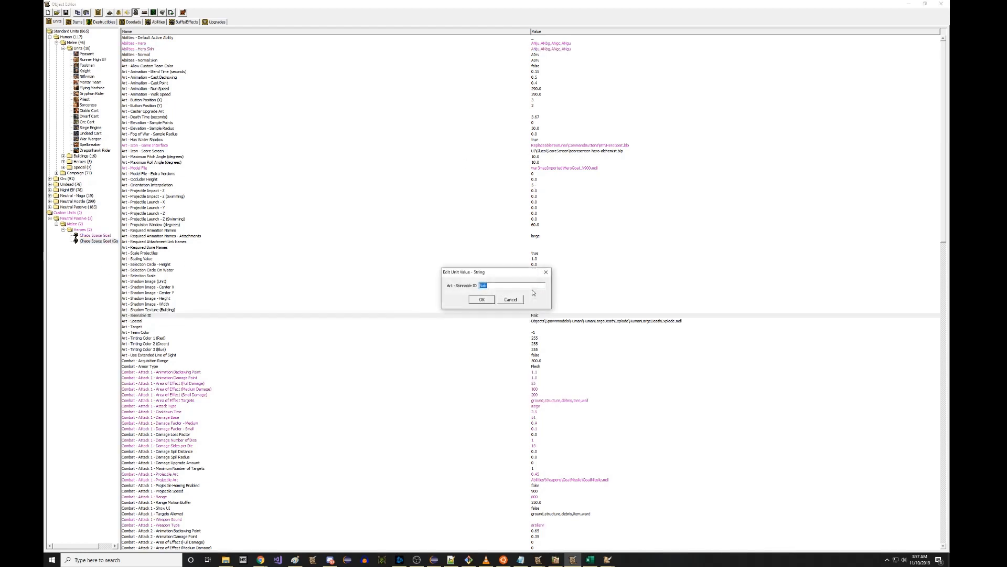
{"action": "type", "text": "N"}
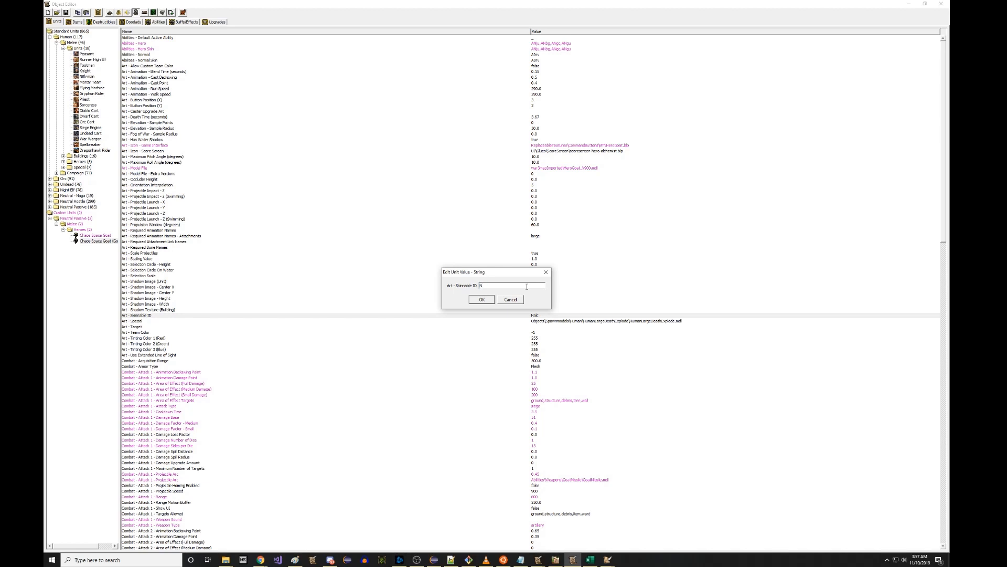
{"action": "left_click", "coordinate": [481, 300]}
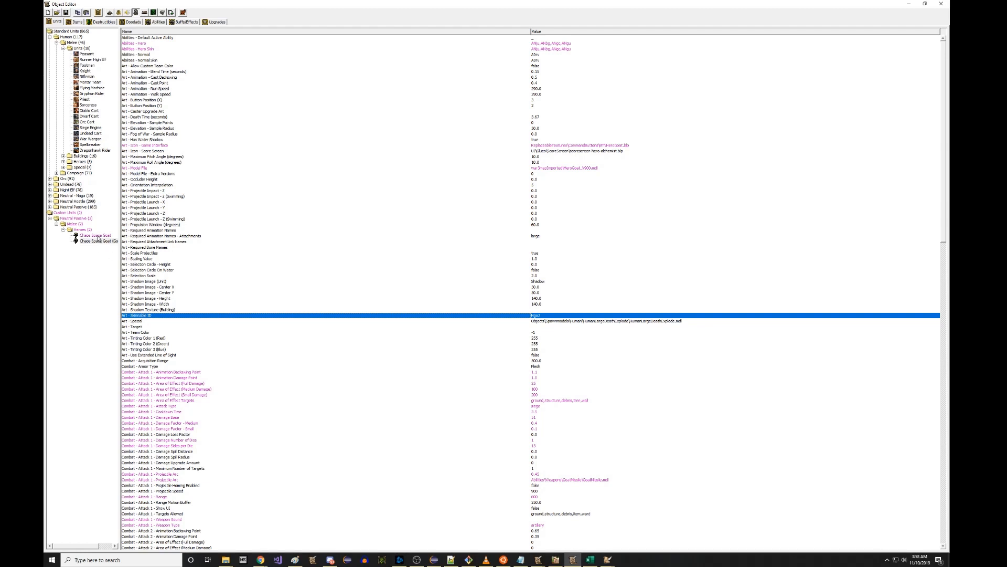
{"action": "left_click", "coordinate": [435, 558]}
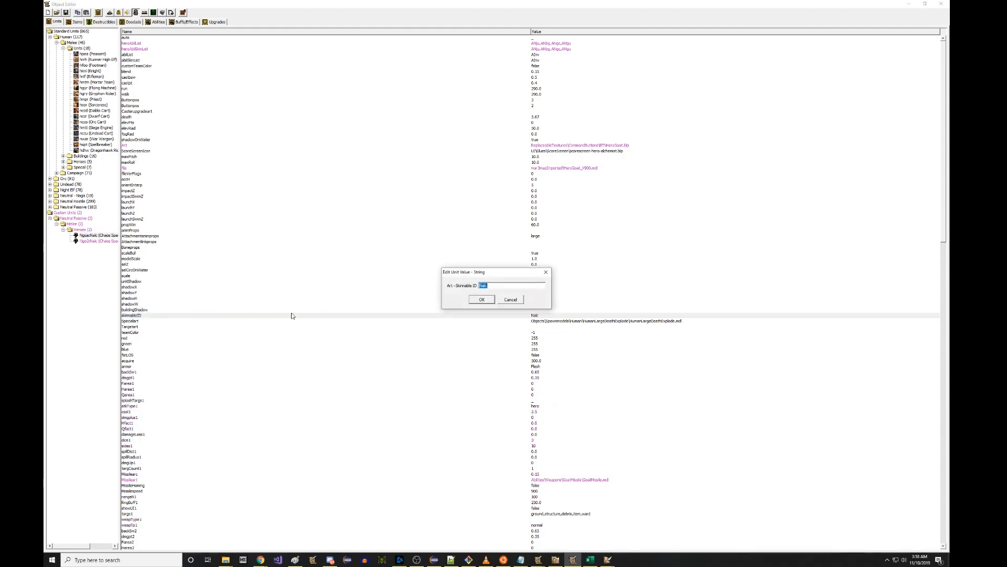
{"action": "type", "text": "hgoa"}
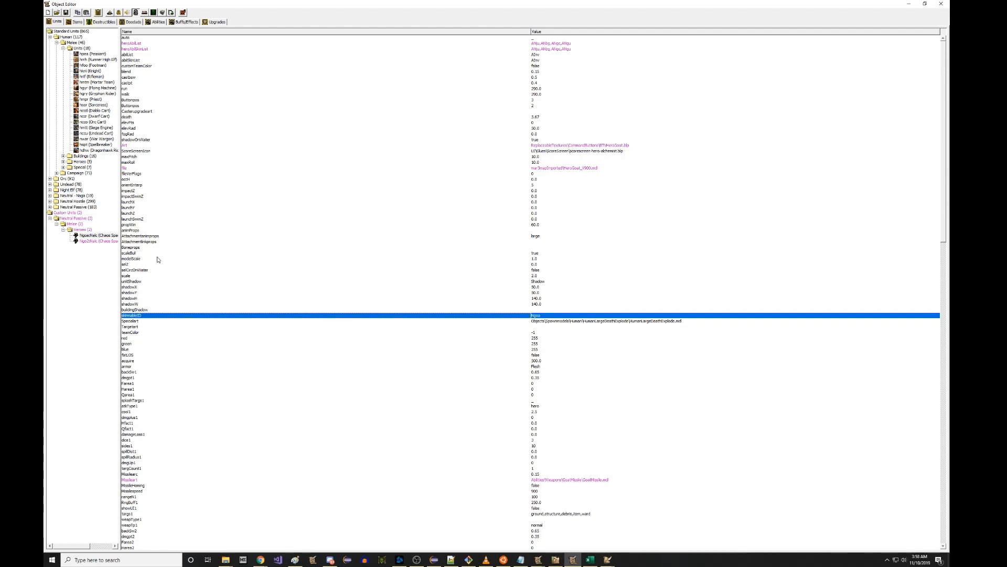
{"action": "mouse_move", "coordinate": [220, 200]}
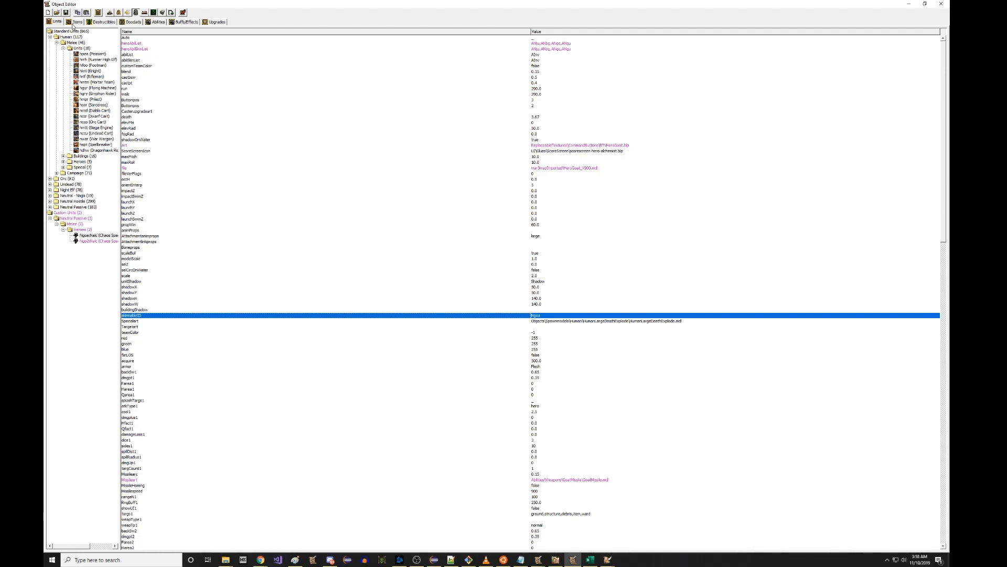
{"action": "mouse_move", "coordinate": [166, 78]}
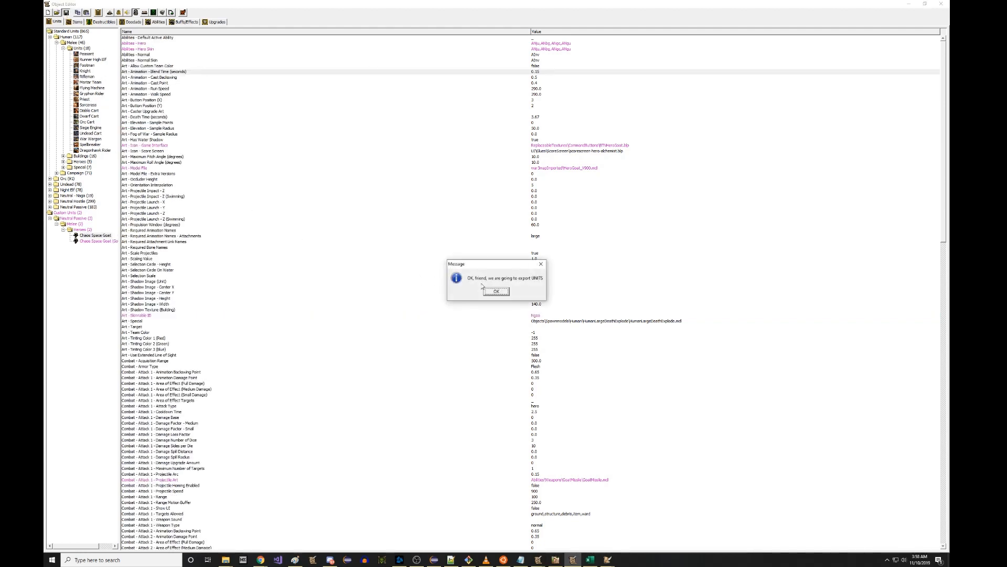
Step: Confirm the unit export message box, leaving the hgoa skinnable ID displayed
{"action": "left_click", "coordinate": [496, 291]}
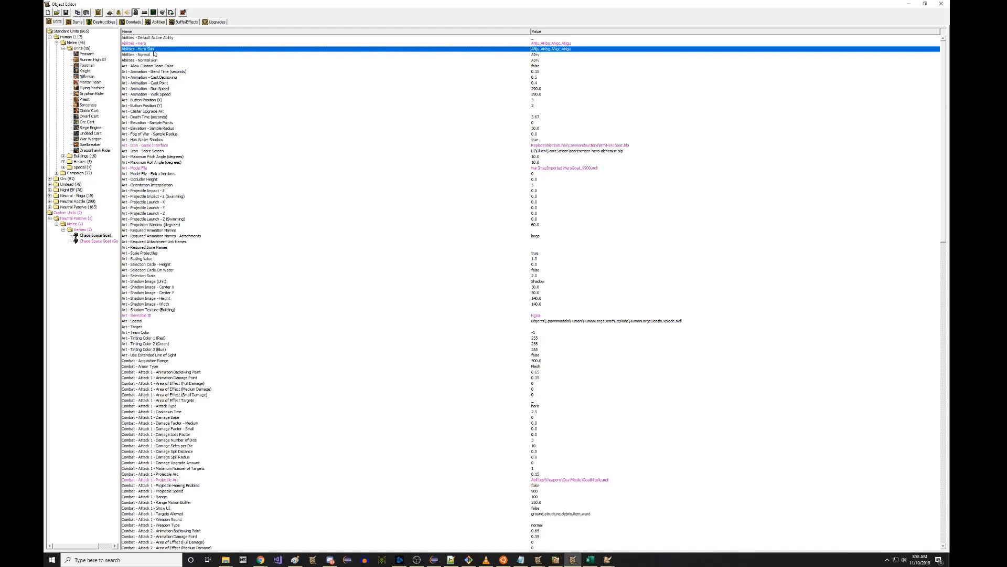
{"action": "mouse_move", "coordinate": [321, 381]}
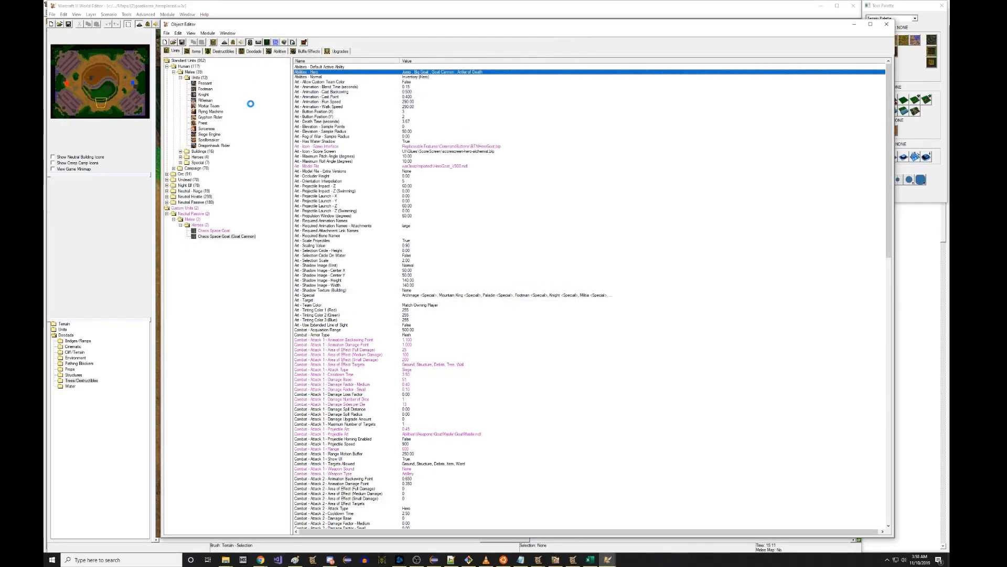
Step: Select the Chaos Space Goat hero and inspect its Abilities - Hero entry
{"action": "left_click", "coordinate": [211, 230]}
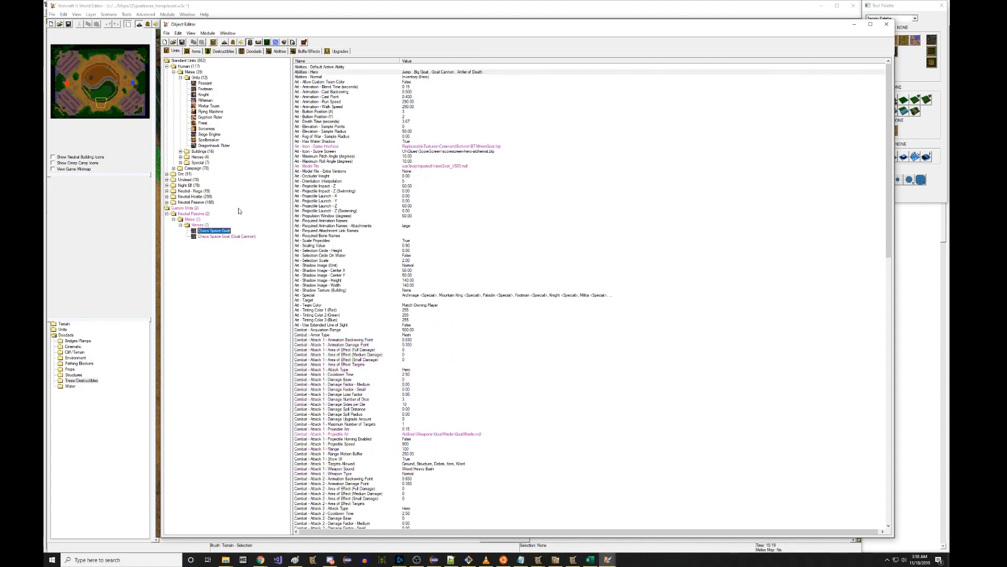
{"action": "mouse_move", "coordinate": [397, 94]}
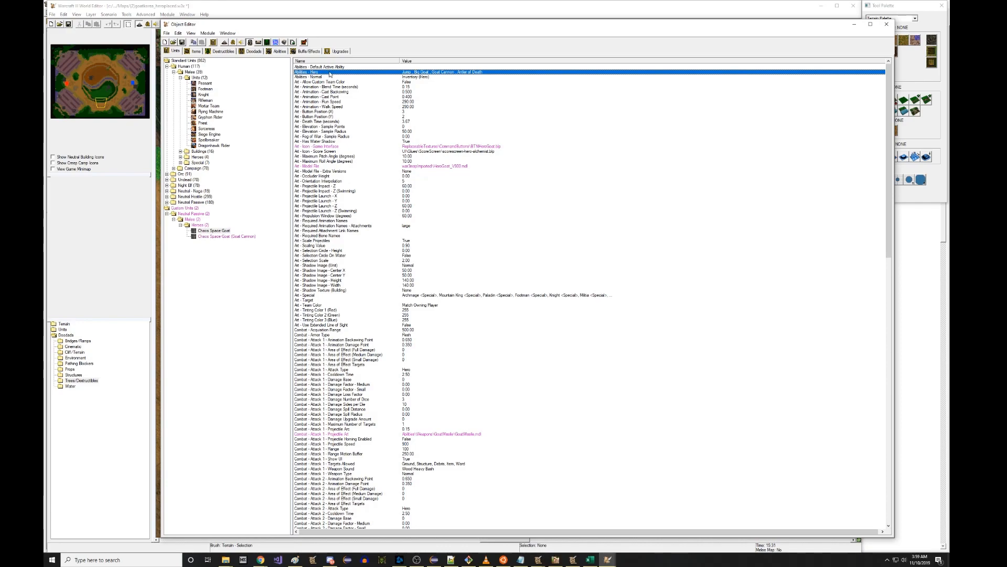
{"action": "left_click", "coordinate": [887, 24]}
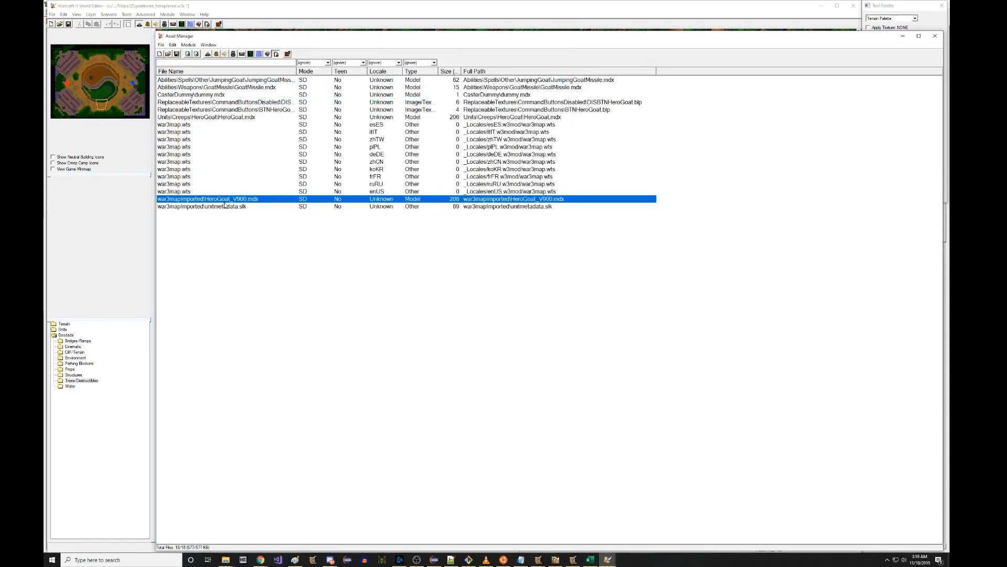
Step: Move unitmetadata.slk to the units\unitmetadata.slk path and save the map
{"action": "left_click", "coordinate": [201, 206]}
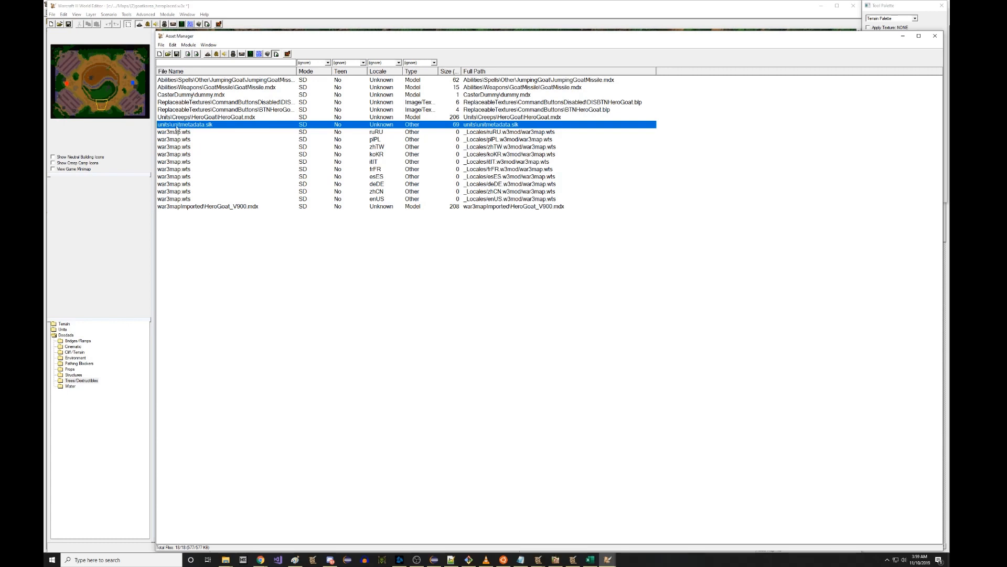
{"action": "mouse_move", "coordinate": [177, 54]}
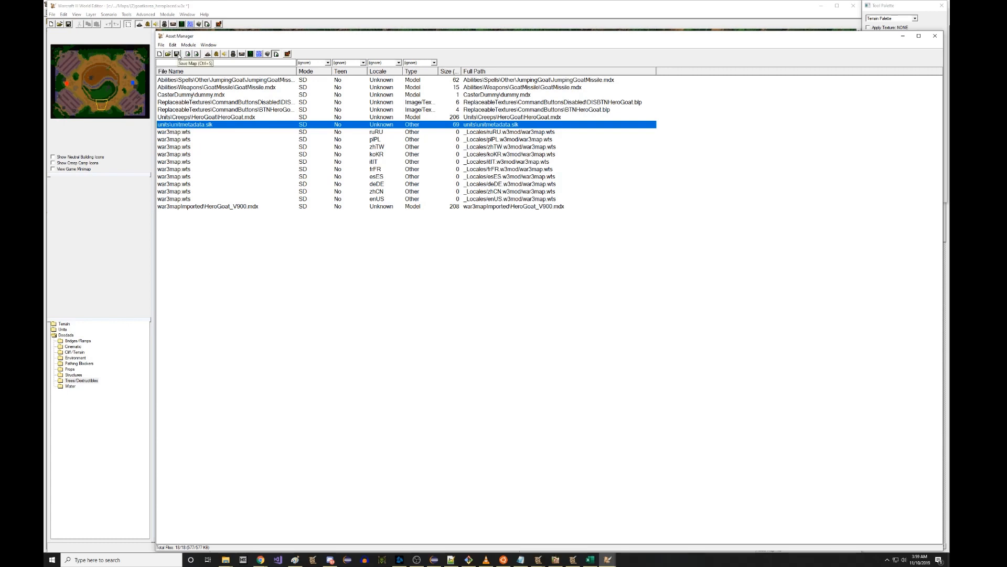
{"action": "left_click", "coordinate": [168, 54]}
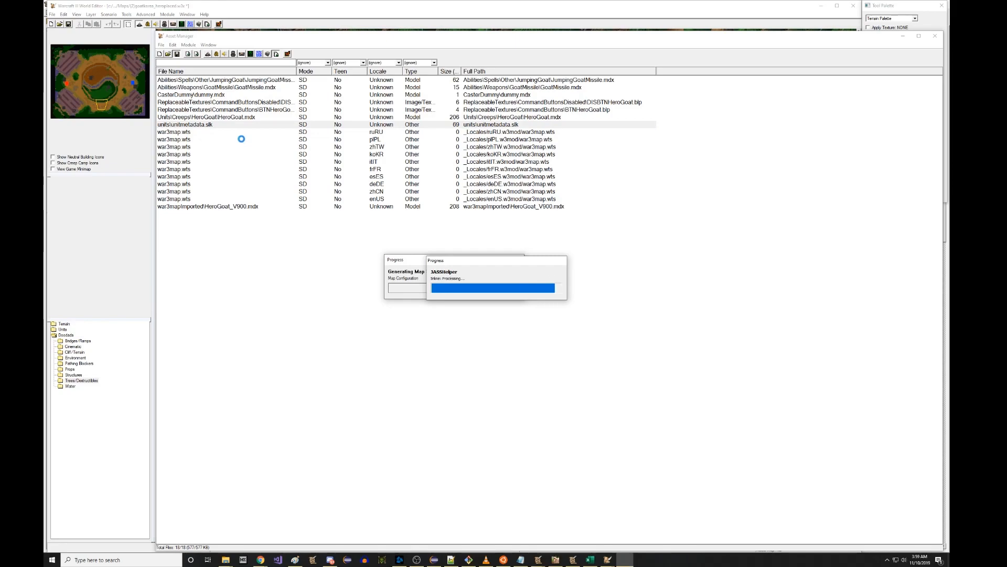
Step: Close the Asset Manager and start a Test Map run
{"action": "left_click", "coordinate": [206, 123]}
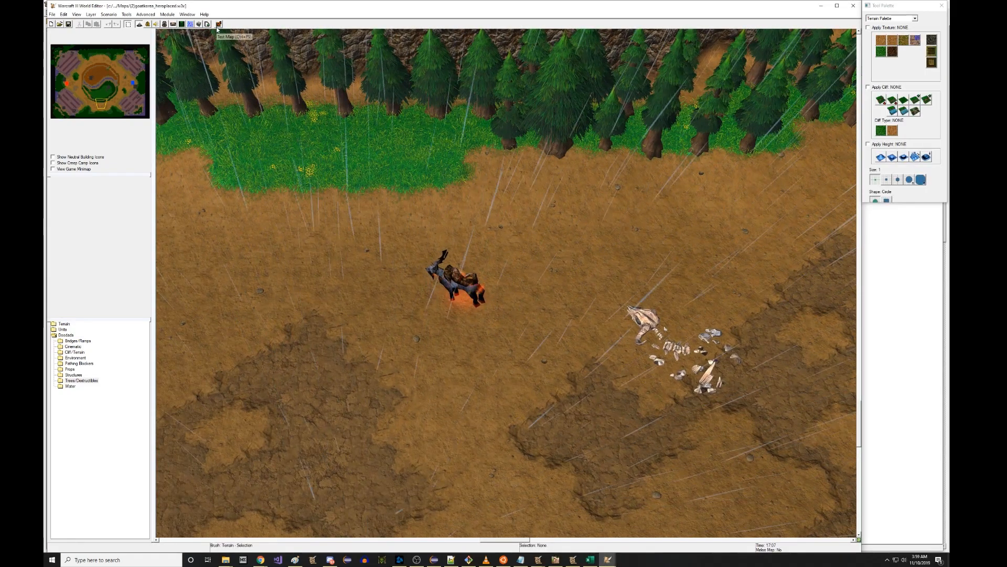
{"action": "left_click", "coordinate": [218, 23]}
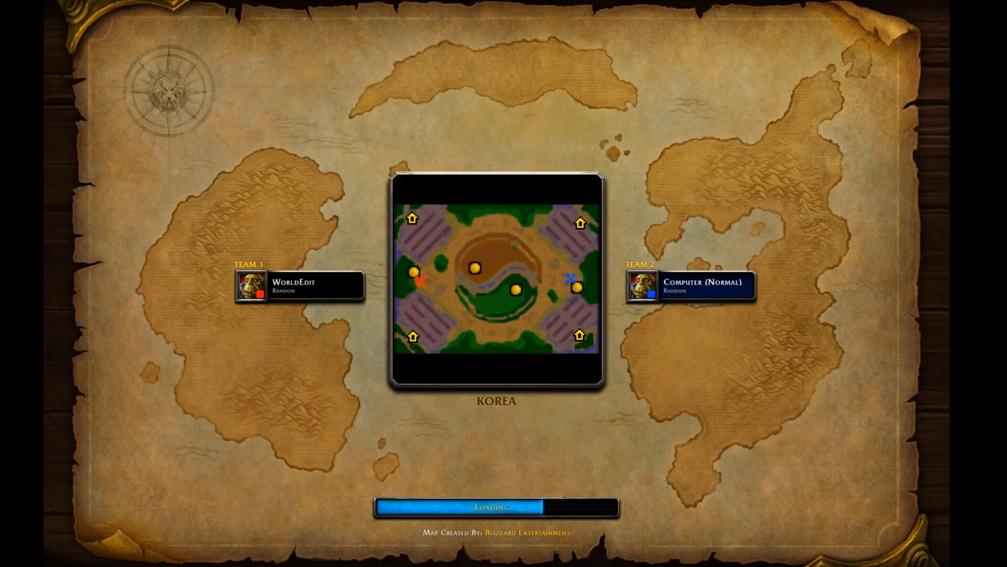